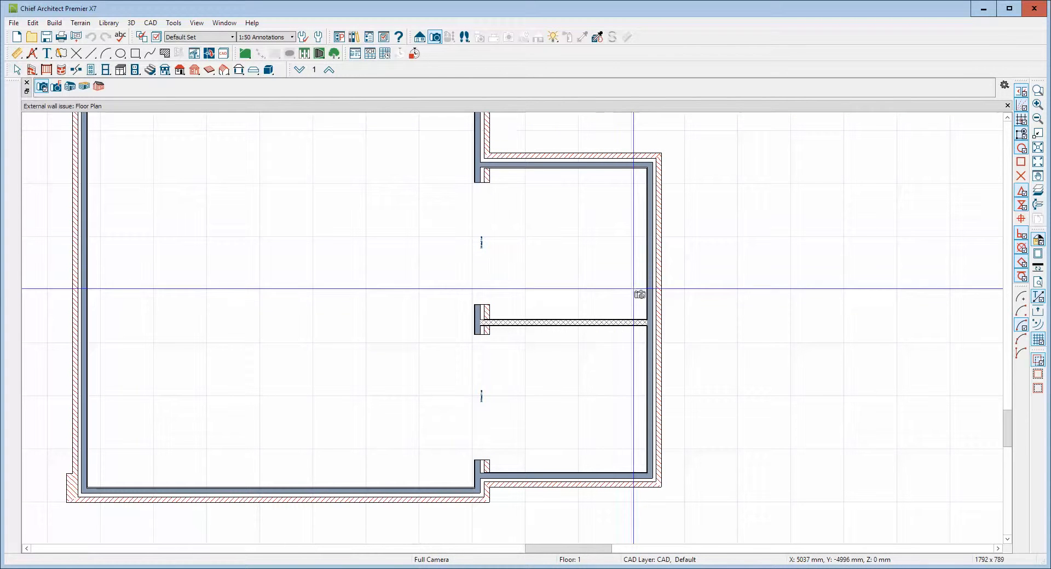
# Step: Place a camera facing the opening wall and return to the floor plan
pyautogui.click(640, 295)
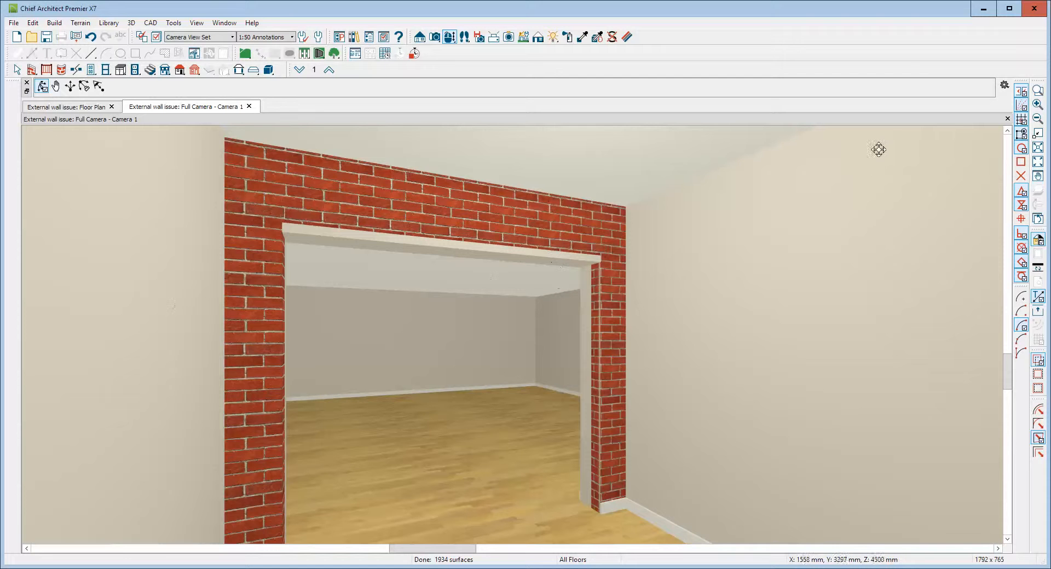
pyautogui.click(65, 106)
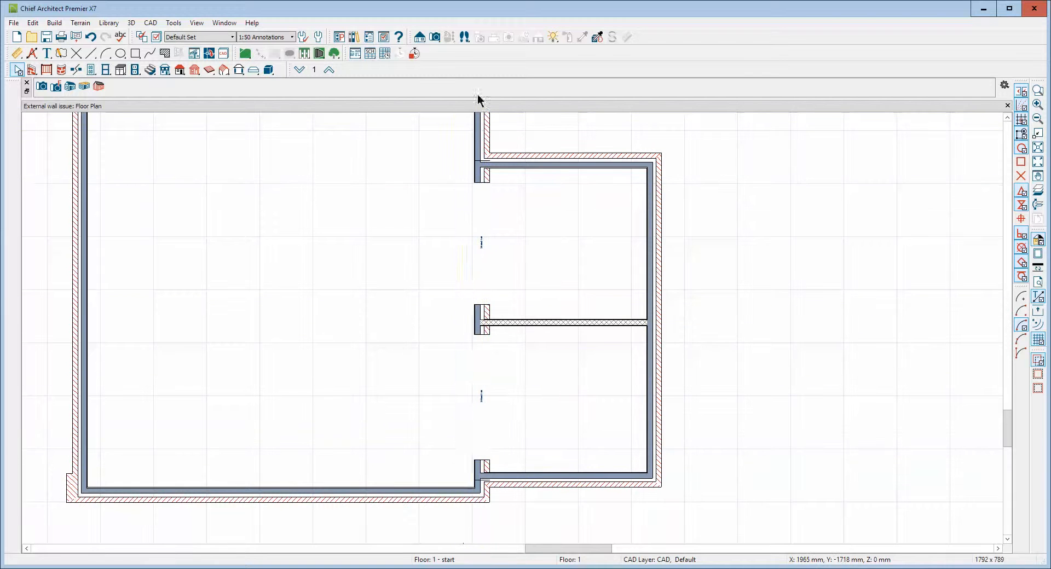
# Step: In the opening wall's Wall Types panel choose Interior and review its layers, leaving them unchanged
pyautogui.rightClick(479, 326)
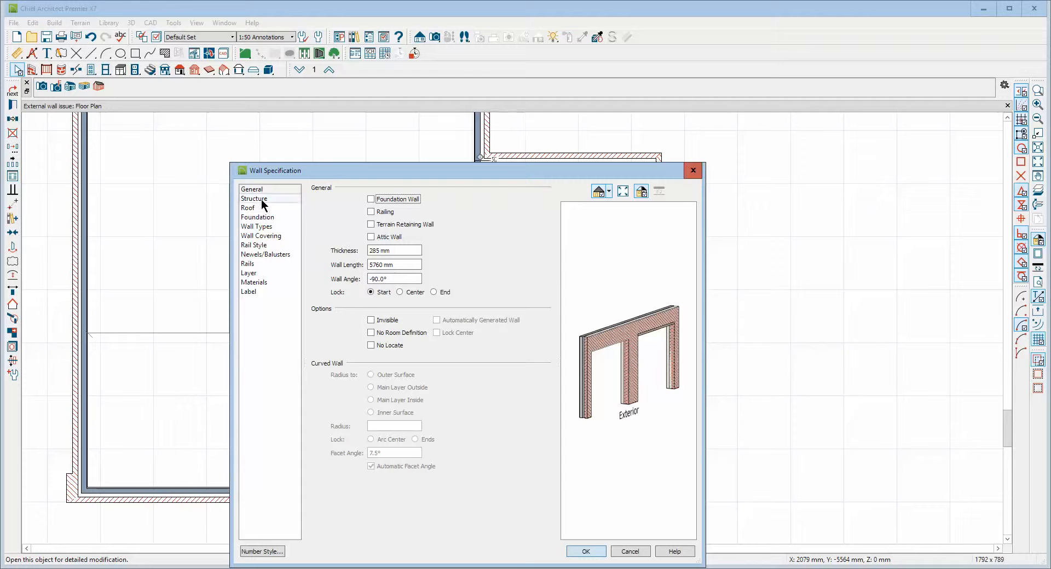
pyautogui.click(257, 225)
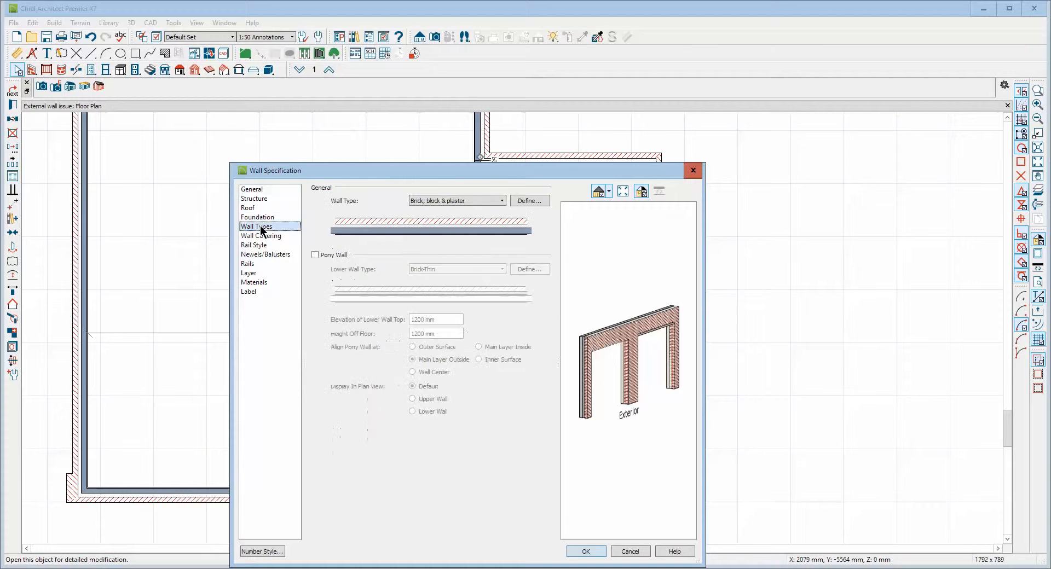
pyautogui.click(528, 200)
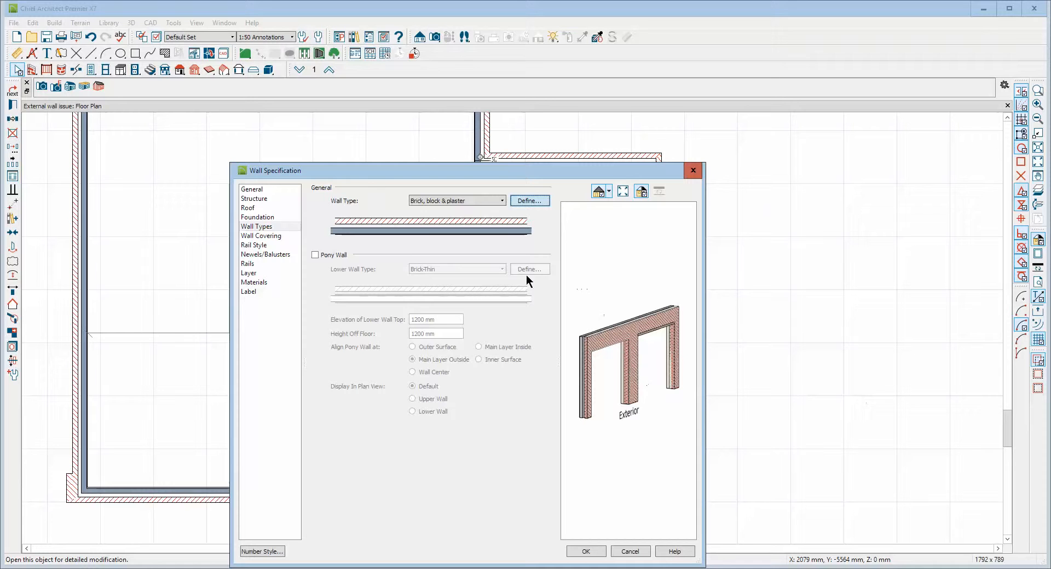
pyautogui.click(502, 200)
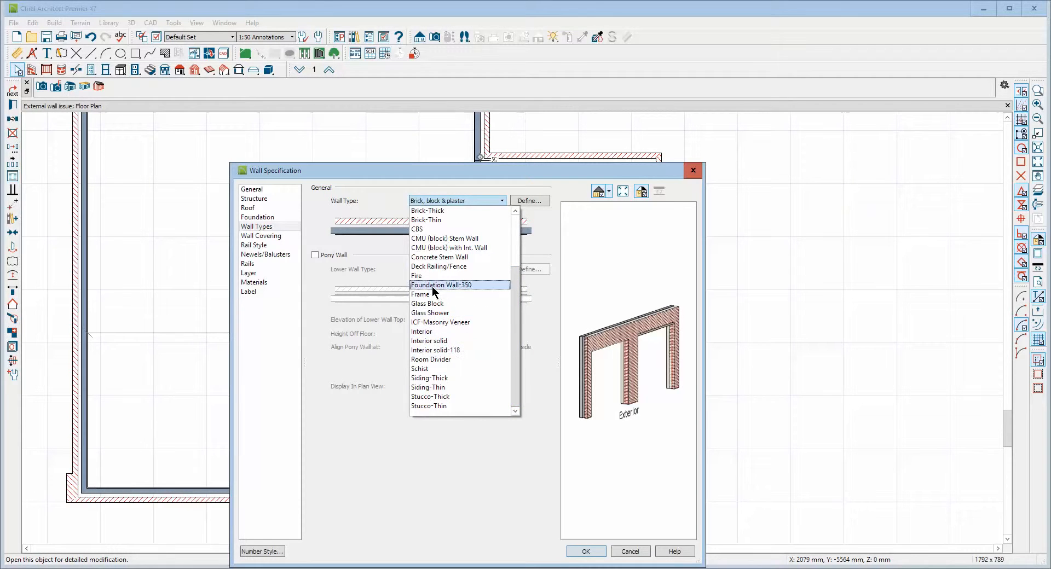
pyautogui.moveTo(453, 350)
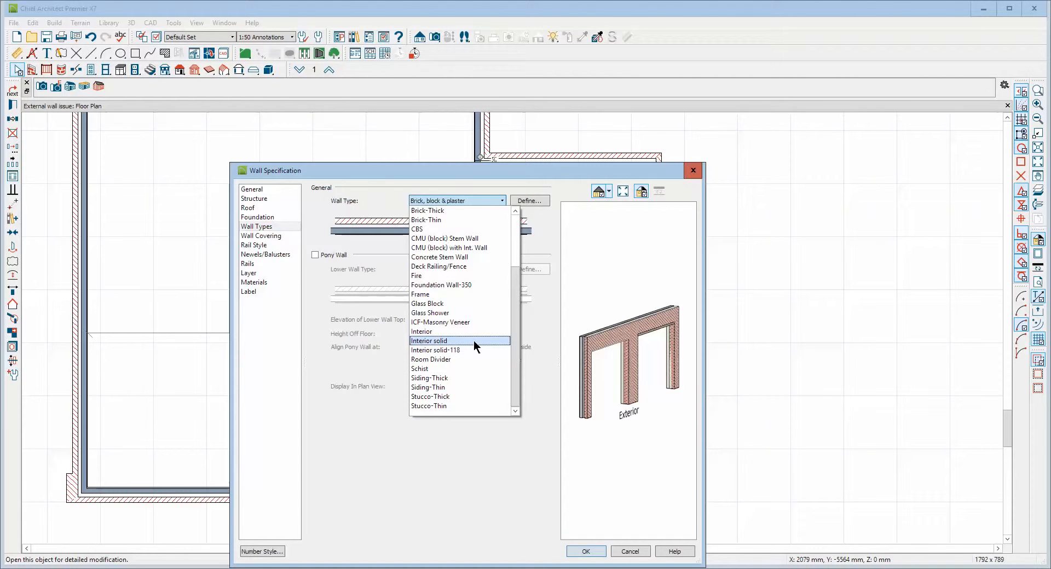
pyautogui.click(421, 332)
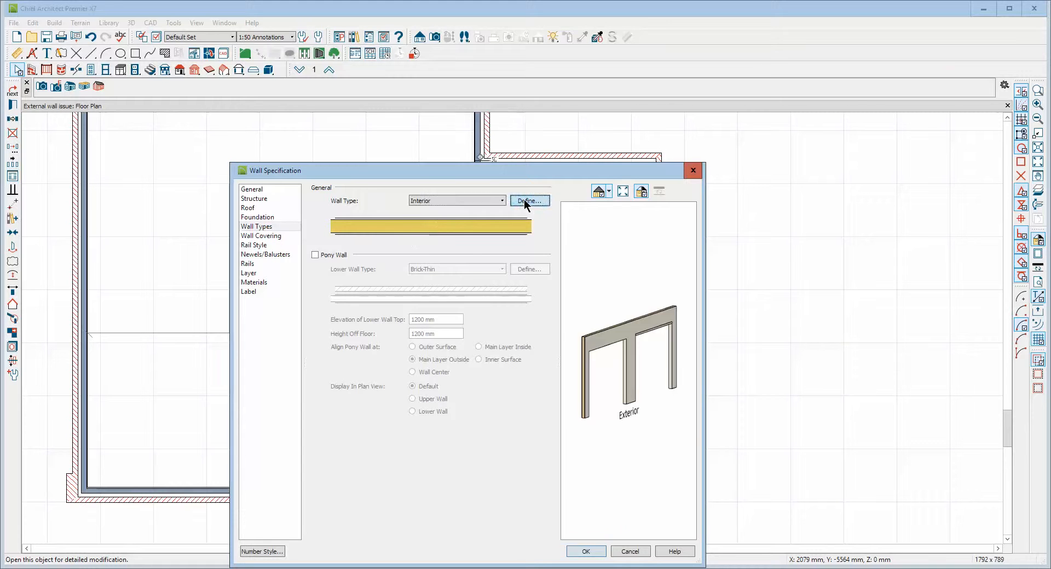
pyautogui.click(529, 201)
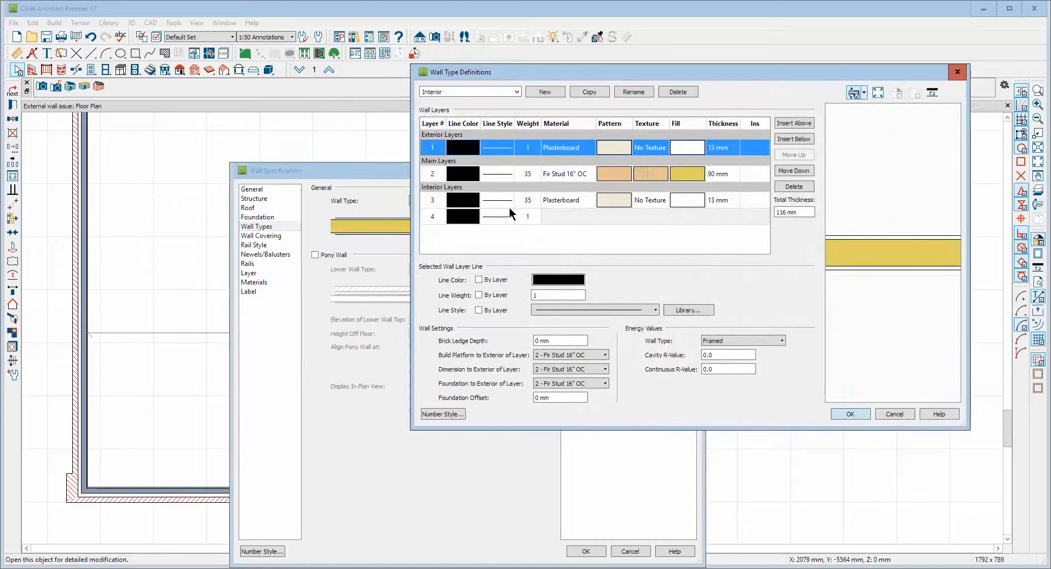
pyautogui.moveTo(876, 251)
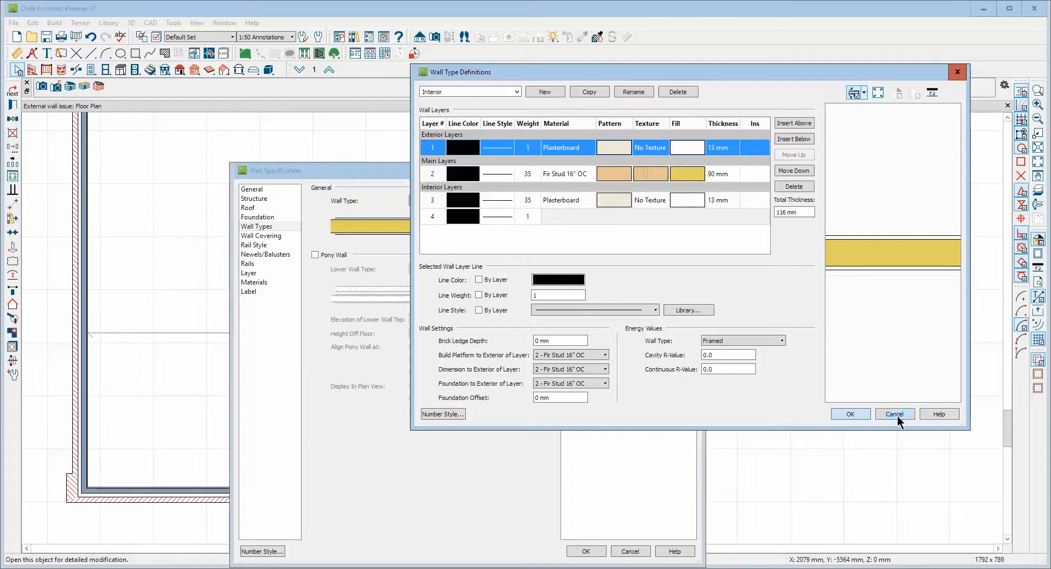
pyautogui.click(894, 414)
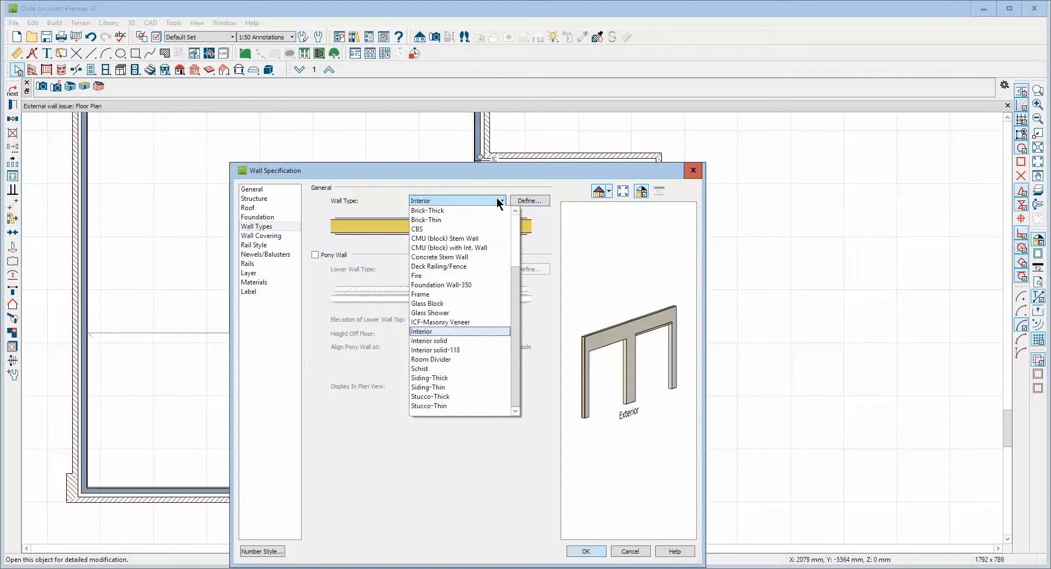
pyautogui.moveTo(482, 308)
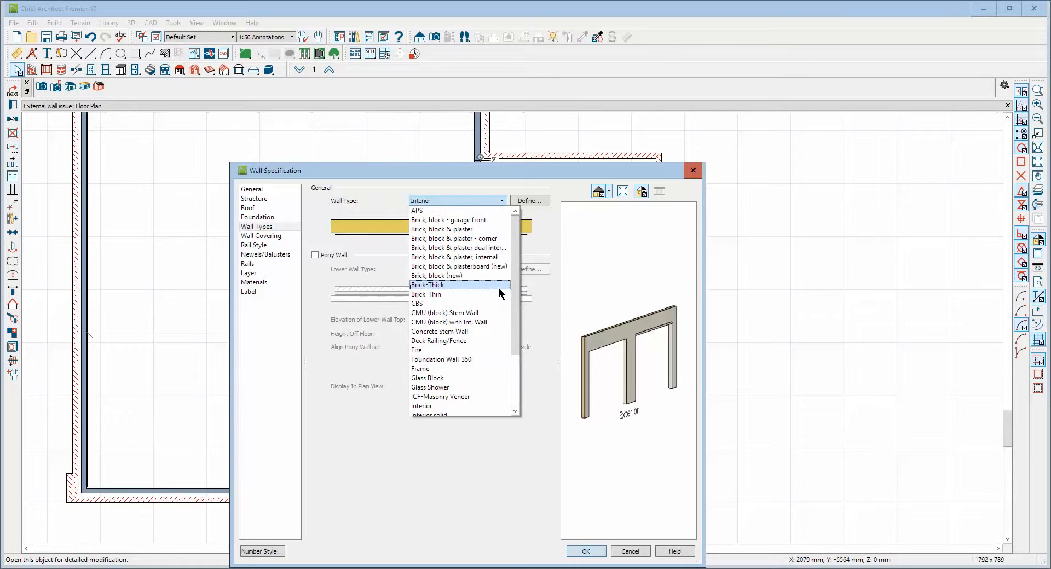
pyautogui.moveTo(458, 258)
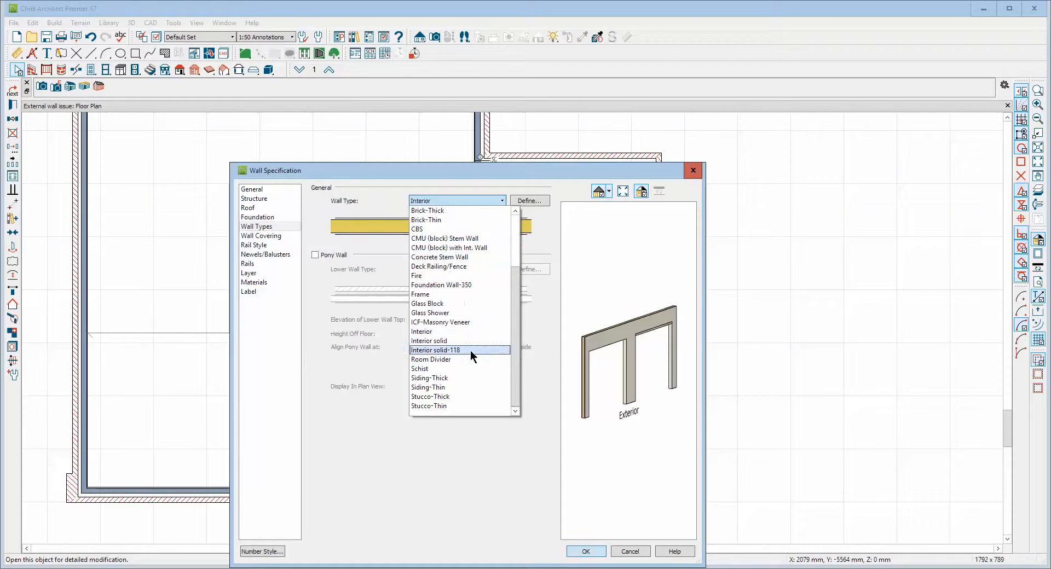
pyautogui.moveTo(469, 360)
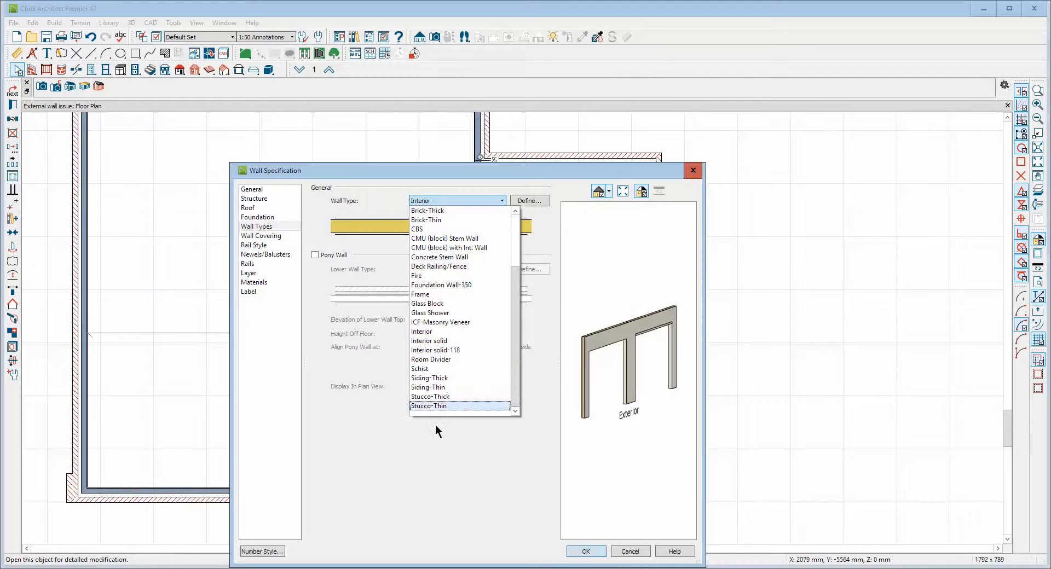
pyautogui.moveTo(471, 369)
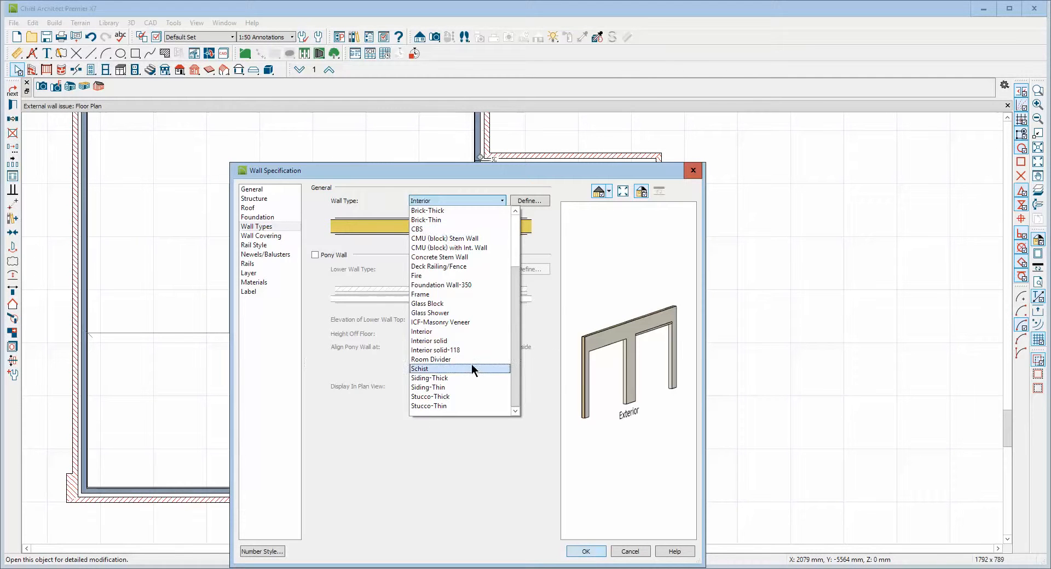
pyautogui.moveTo(449, 373)
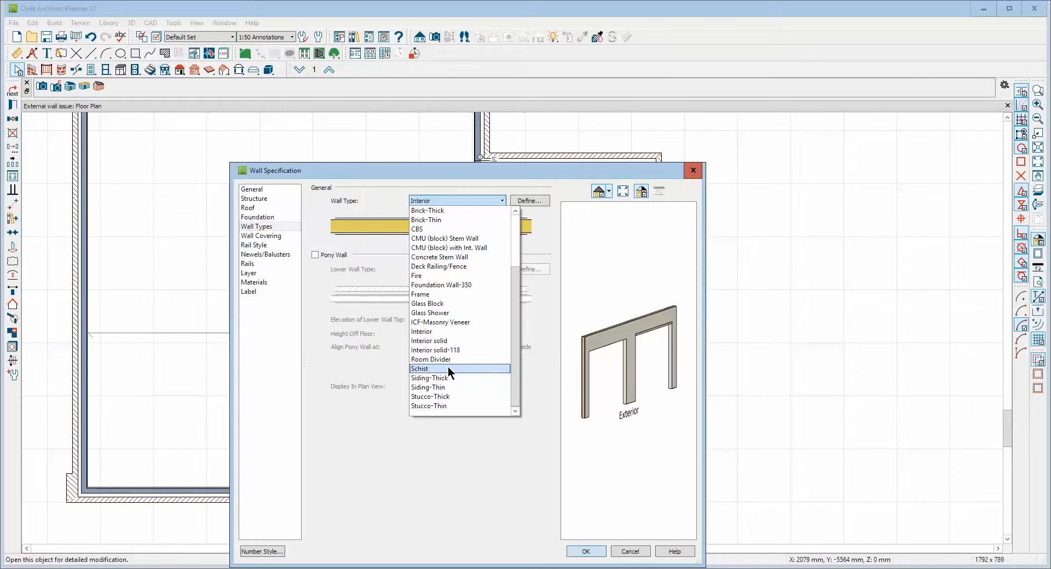
pyautogui.moveTo(453, 350)
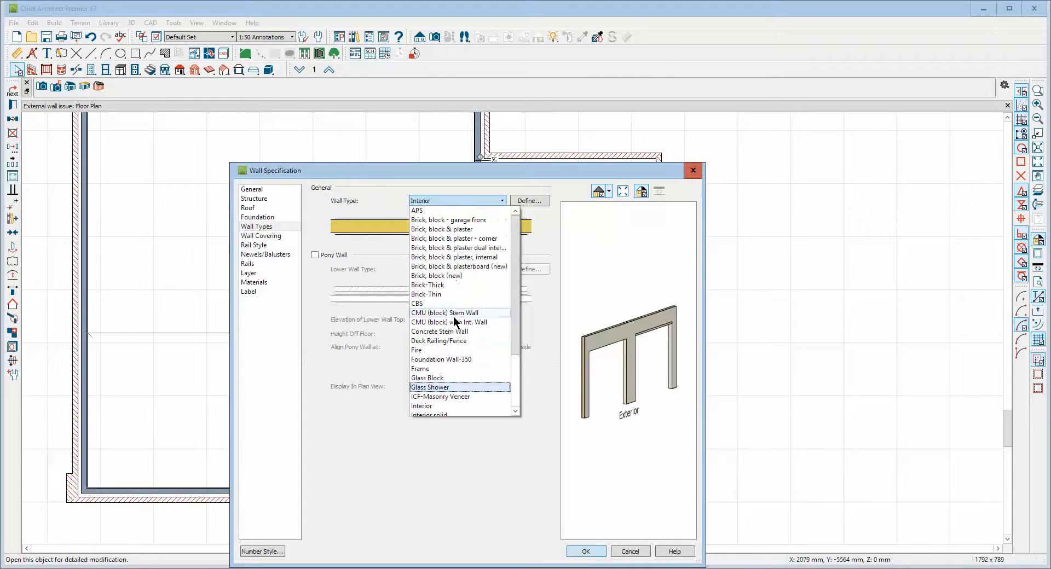
# Step: Pick Interior solid from the wall type list and bring up its layer definitions
pyautogui.scroll(-3)
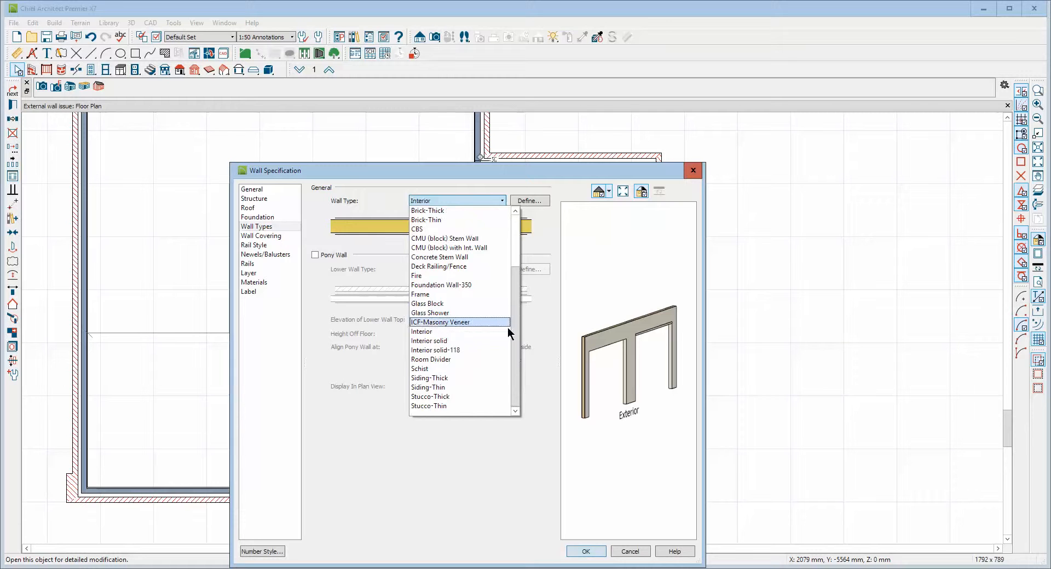
pyautogui.moveTo(467, 373)
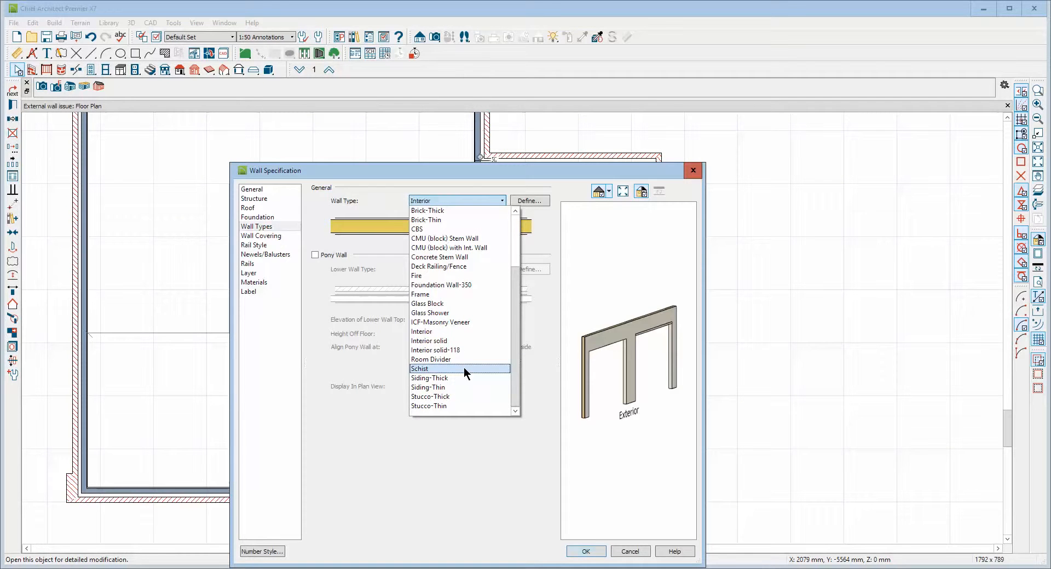
pyautogui.moveTo(456, 342)
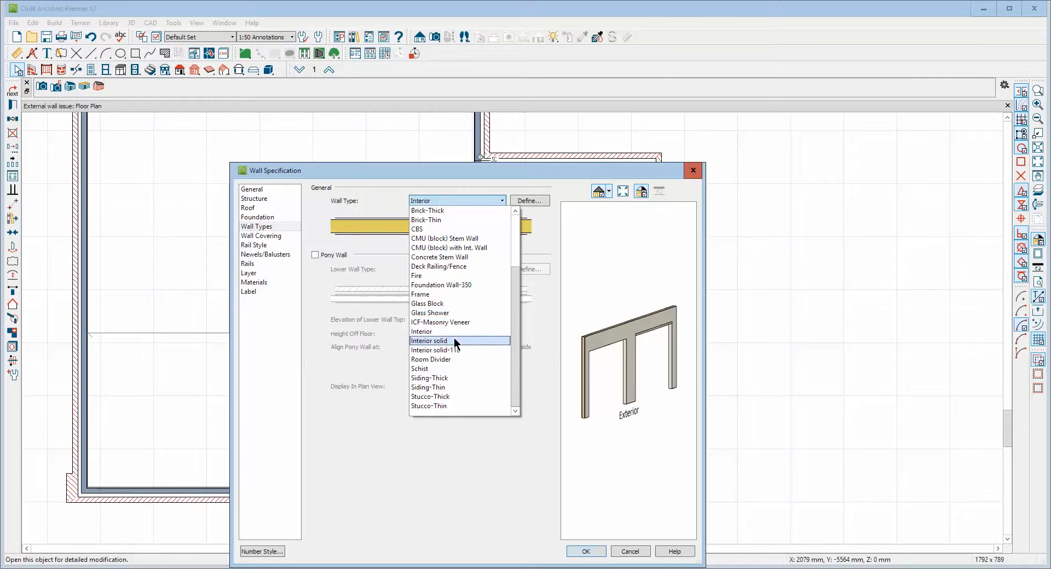
pyautogui.moveTo(454, 350)
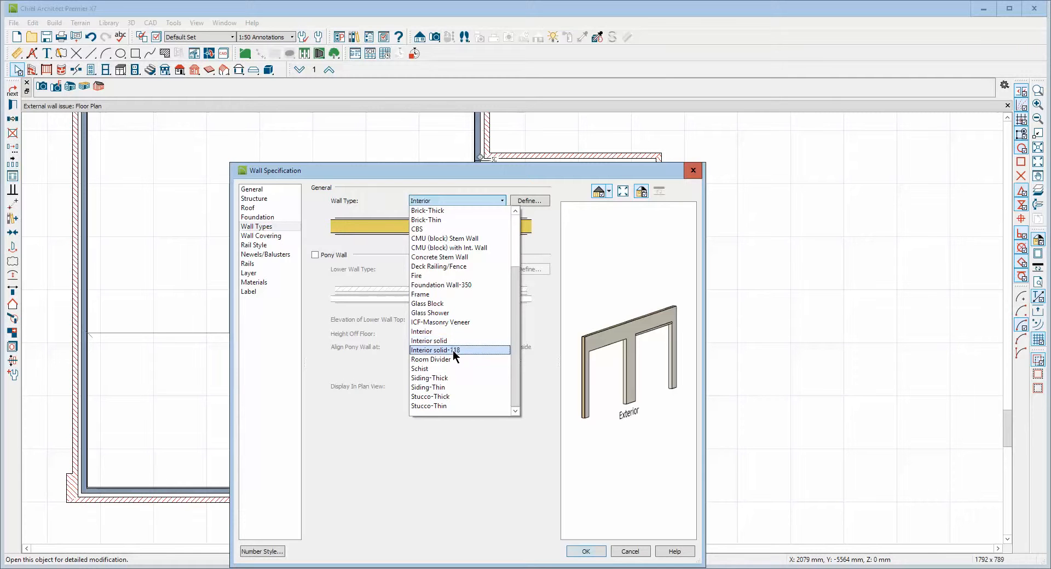
pyautogui.moveTo(454, 351)
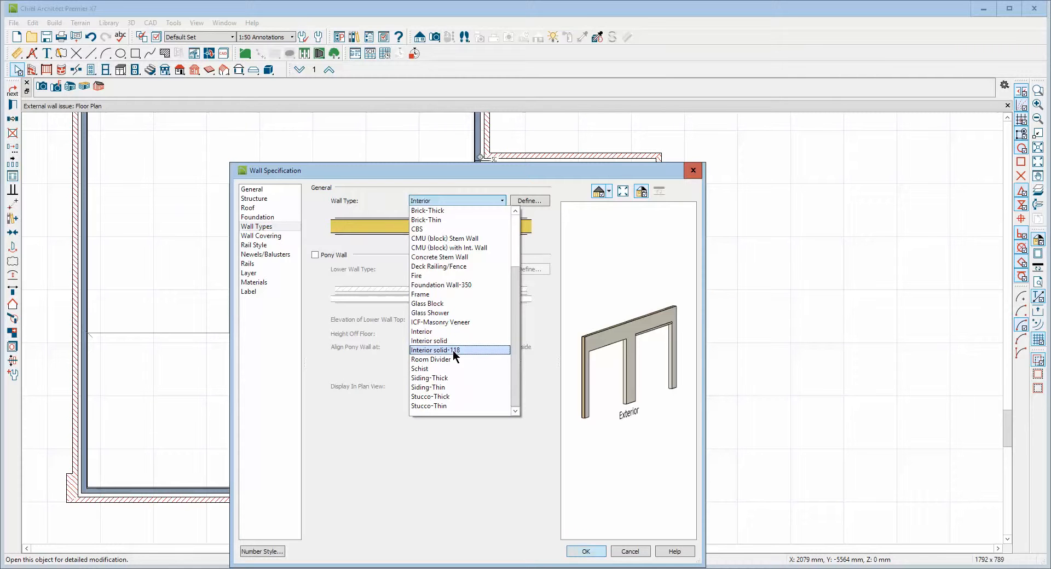
pyautogui.moveTo(454, 396)
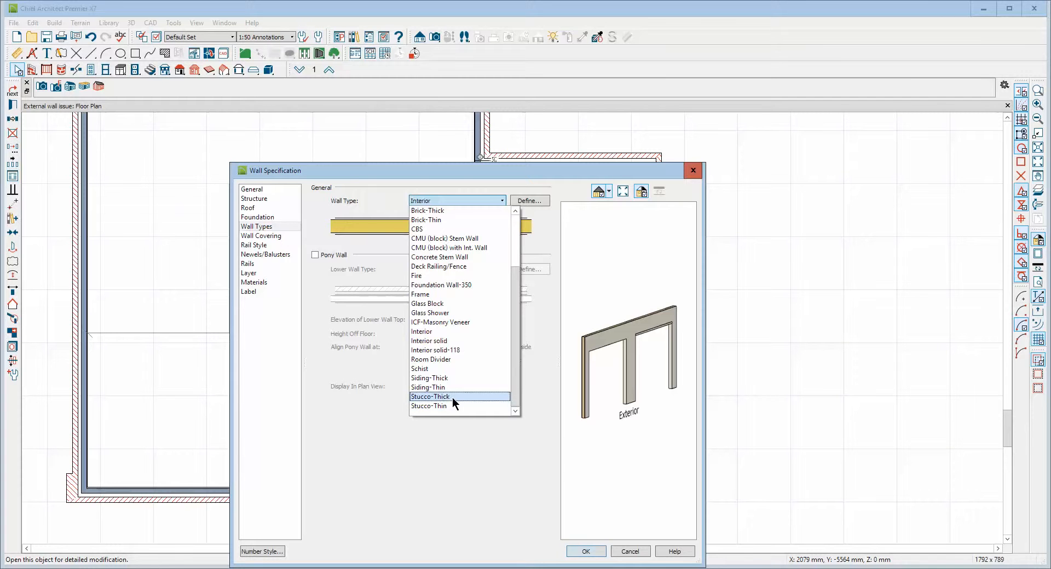
pyautogui.click(429, 340)
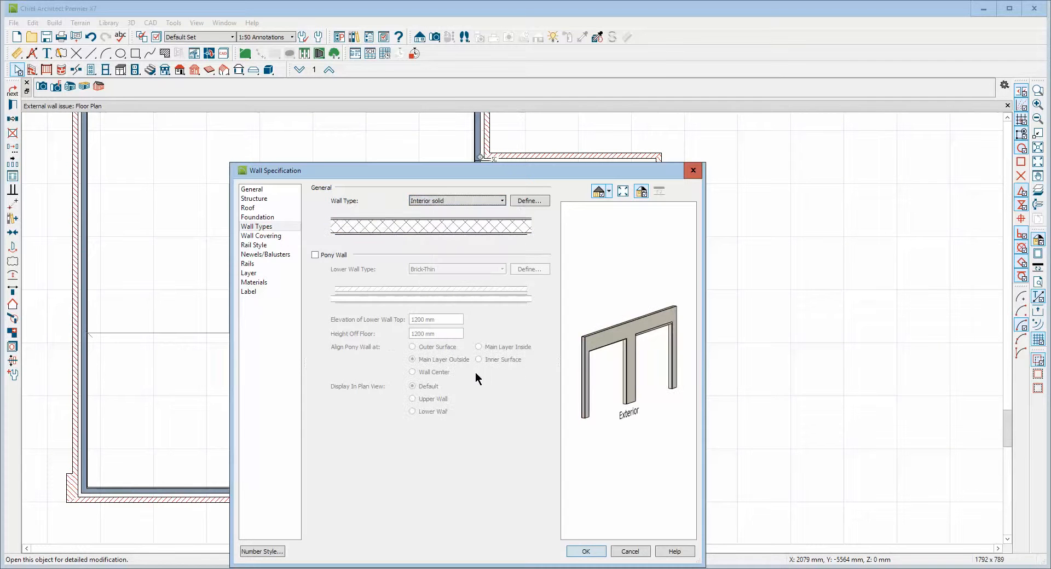
pyautogui.click(530, 200)
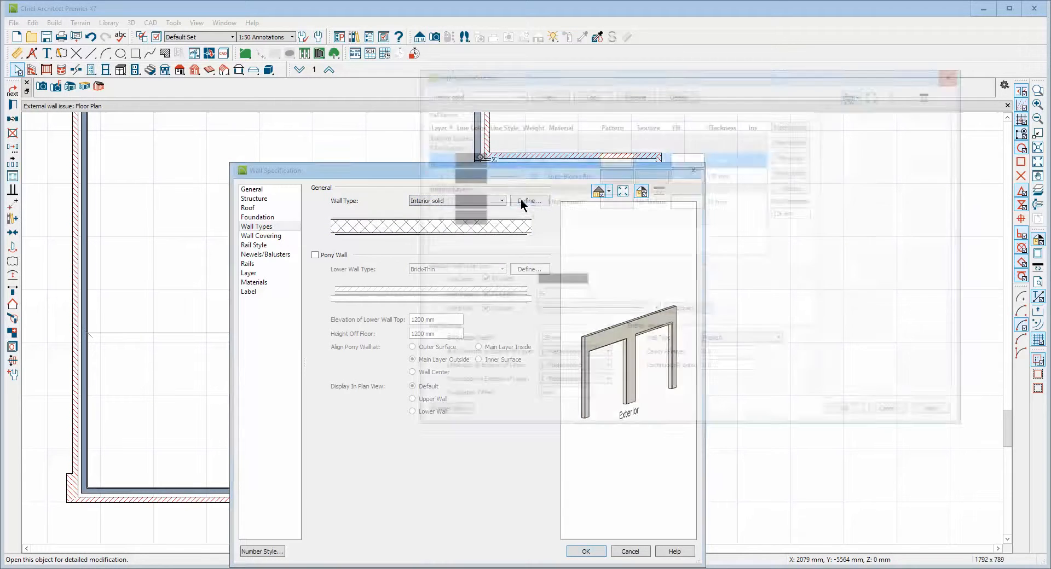
# Step: Confirm the 285 mm total thickness, accept moving main layers, and apply Interior solid to the wall
pyautogui.click(528, 200)
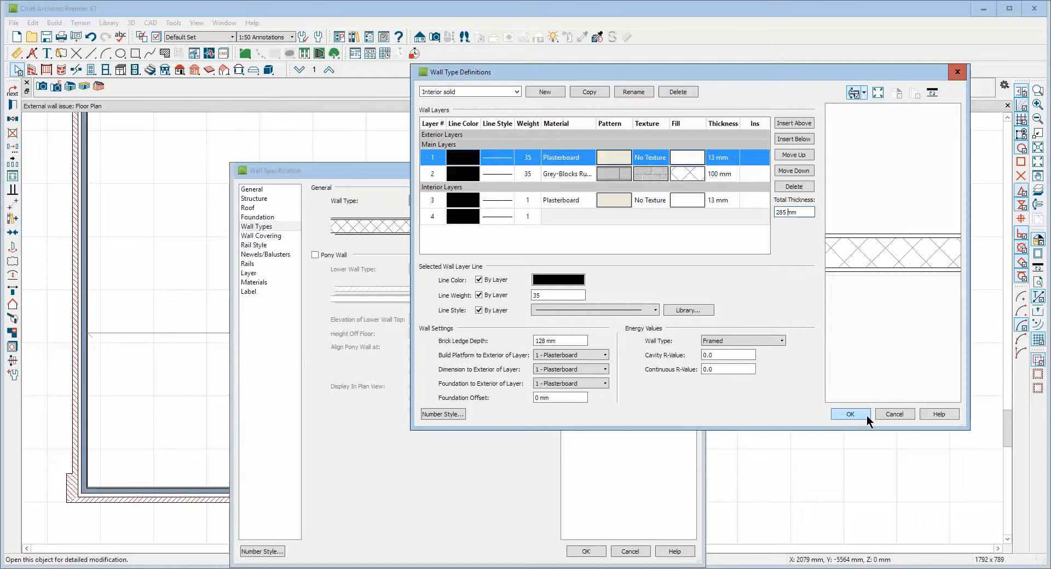
pyautogui.click(849, 414)
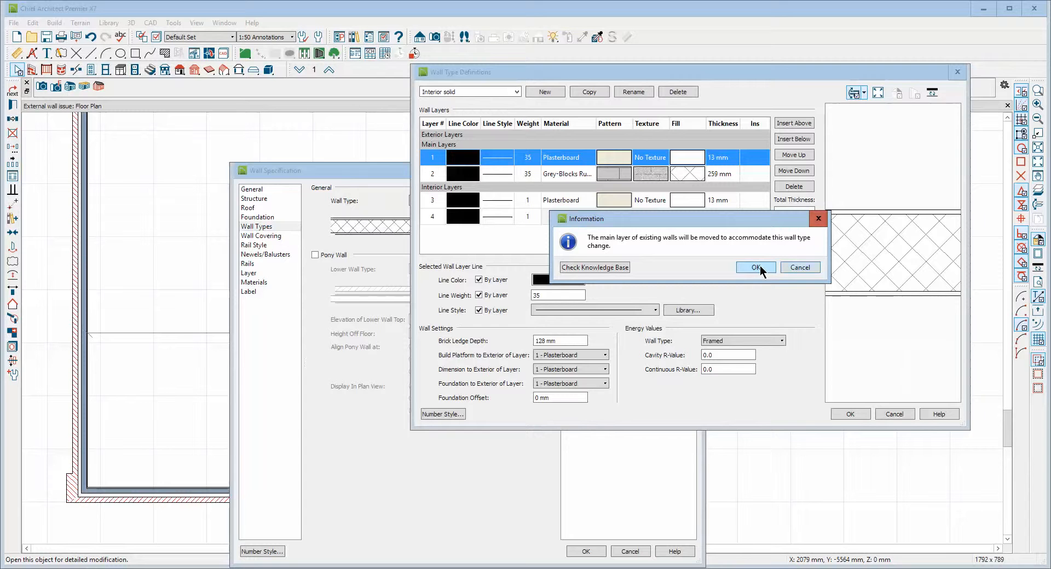
pyautogui.click(754, 267)
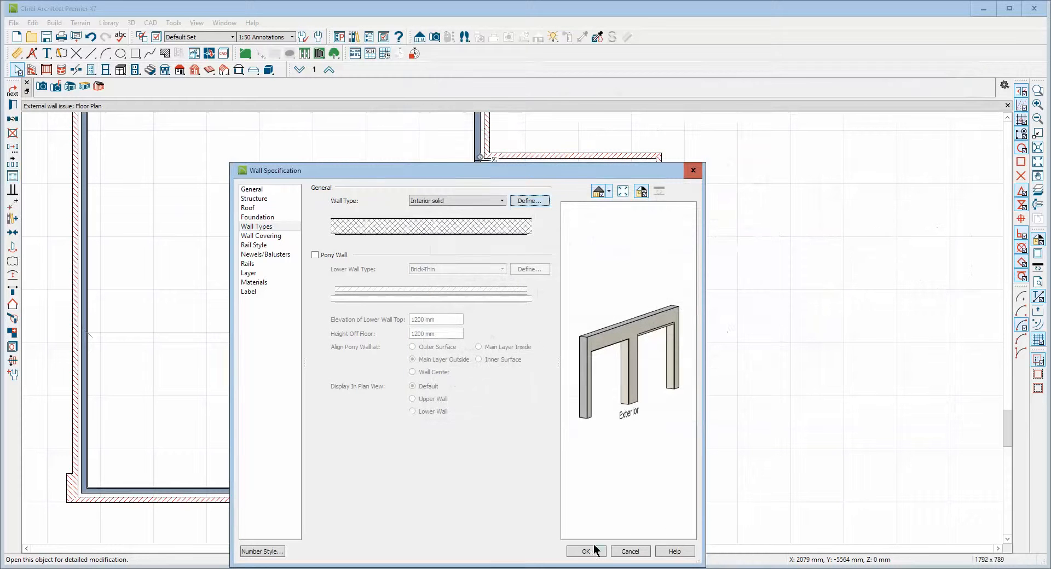
pyautogui.click(585, 551)
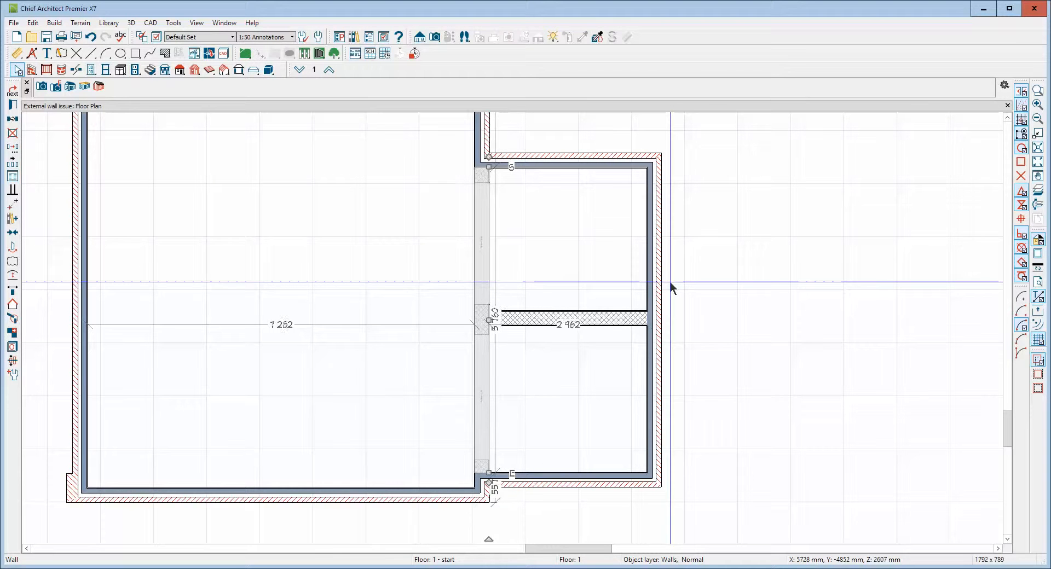
pyautogui.click(434, 37)
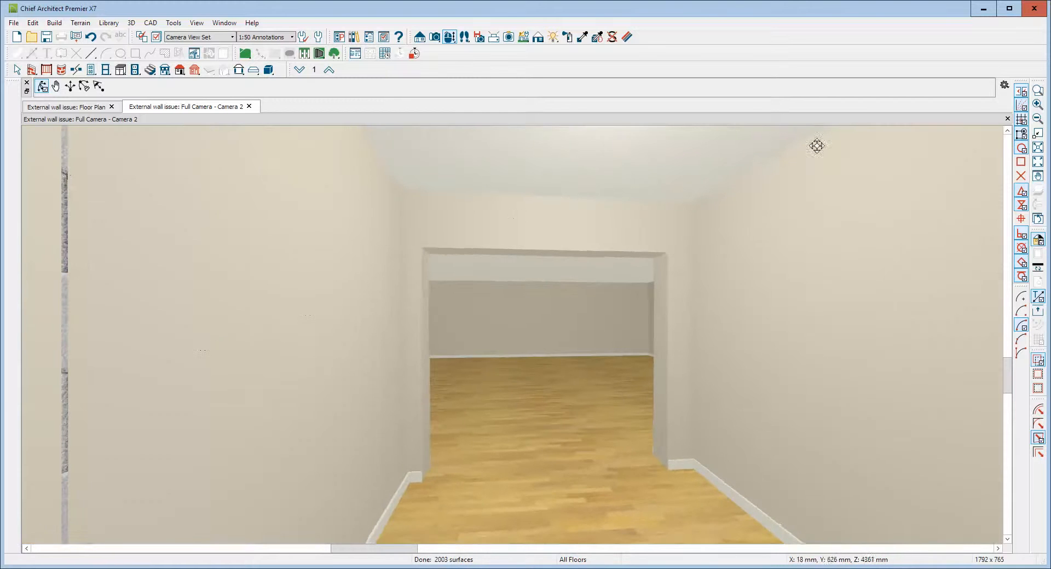
pyautogui.click(64, 106)
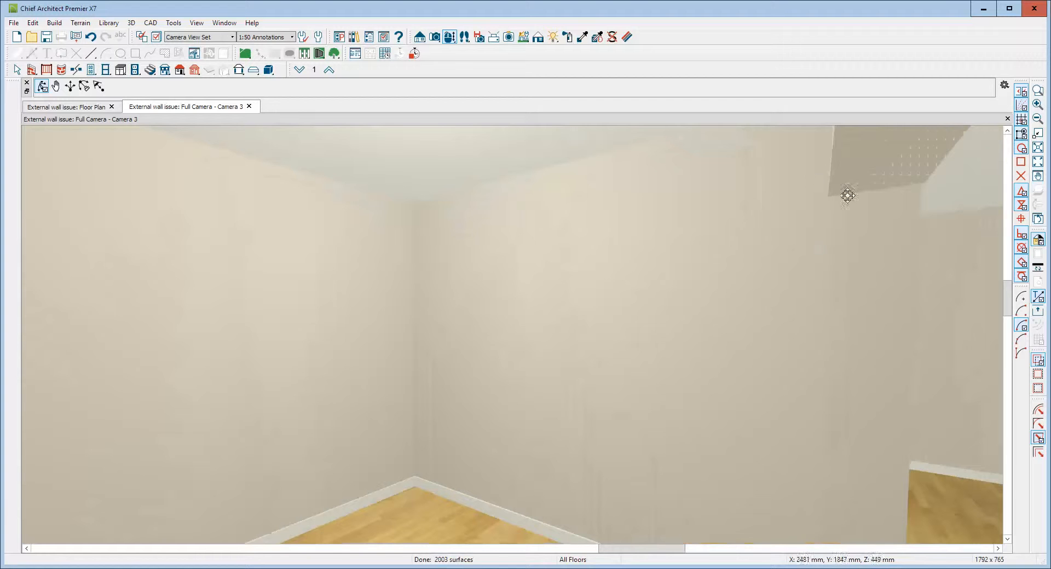
pyautogui.click(67, 106)
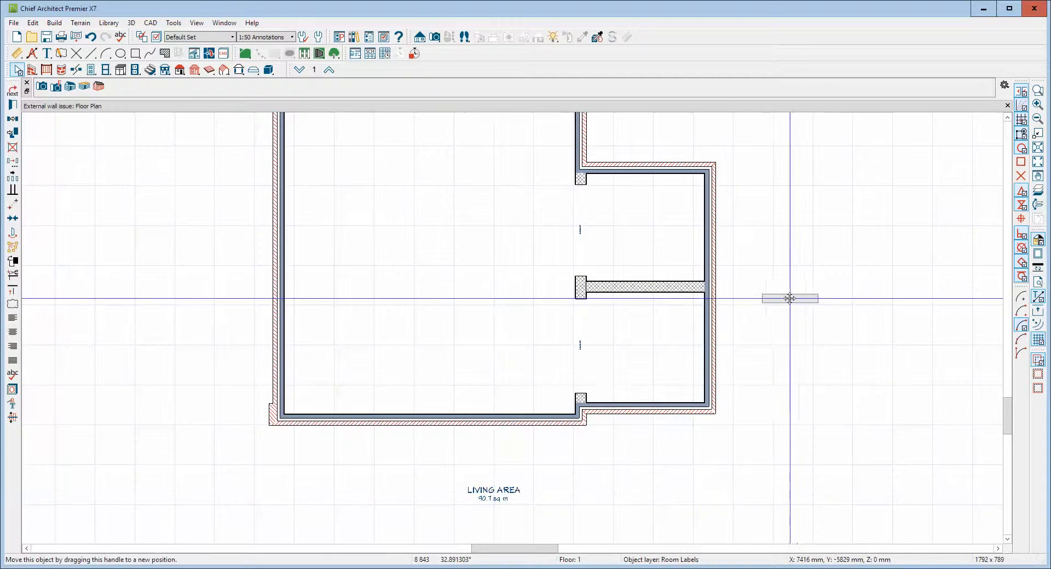
# Step: Drag the LIVING AREA label off to the right of the plan
pyautogui.moveTo(790, 299); pyautogui.dragTo(789, 302)
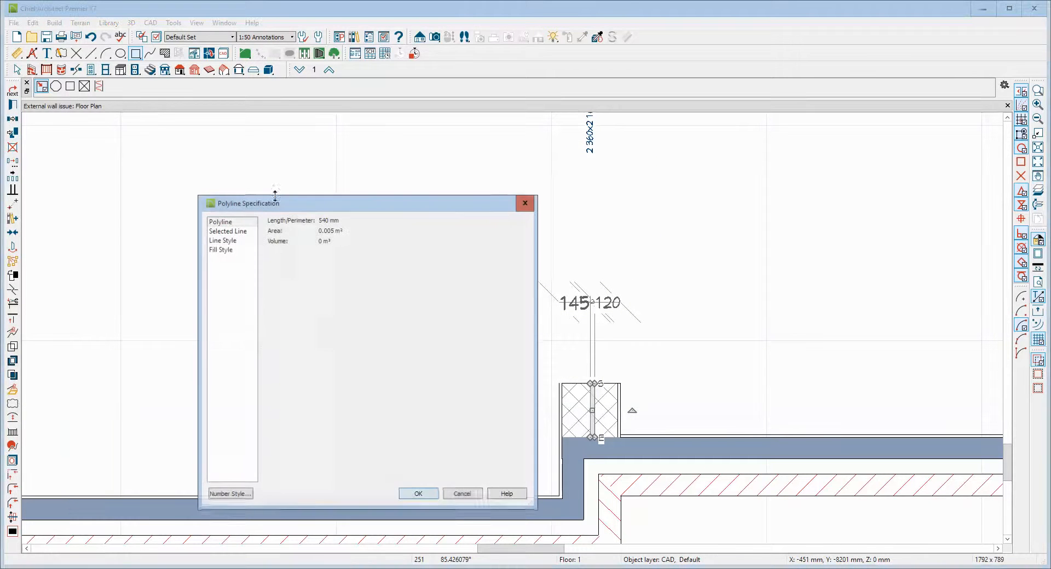
# Step: Set the polyline's fill to Solid using the background colour, review line options, and confirm
pyautogui.click(221, 249)
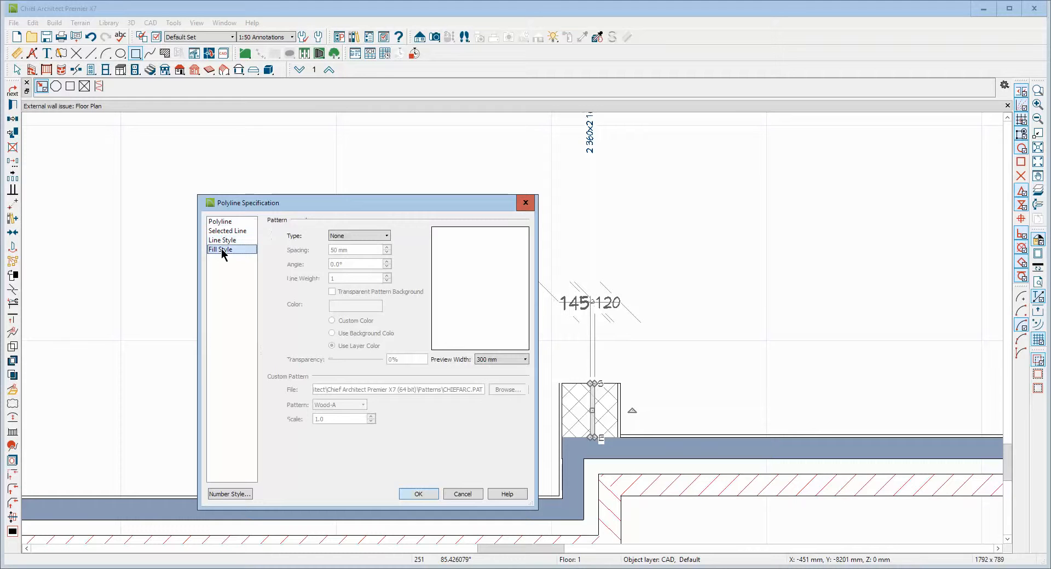
pyautogui.click(386, 236)
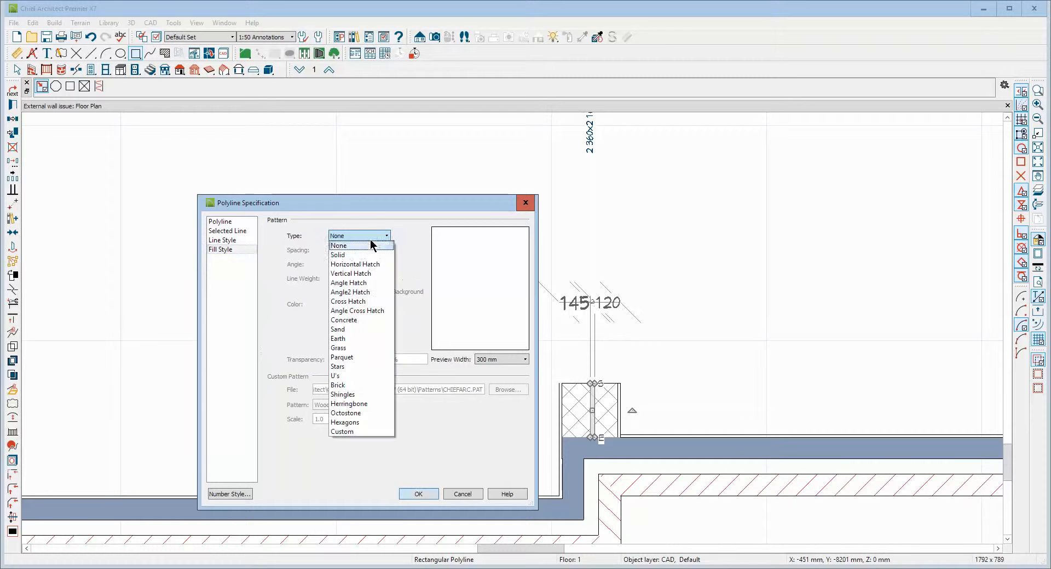
pyautogui.click(337, 255)
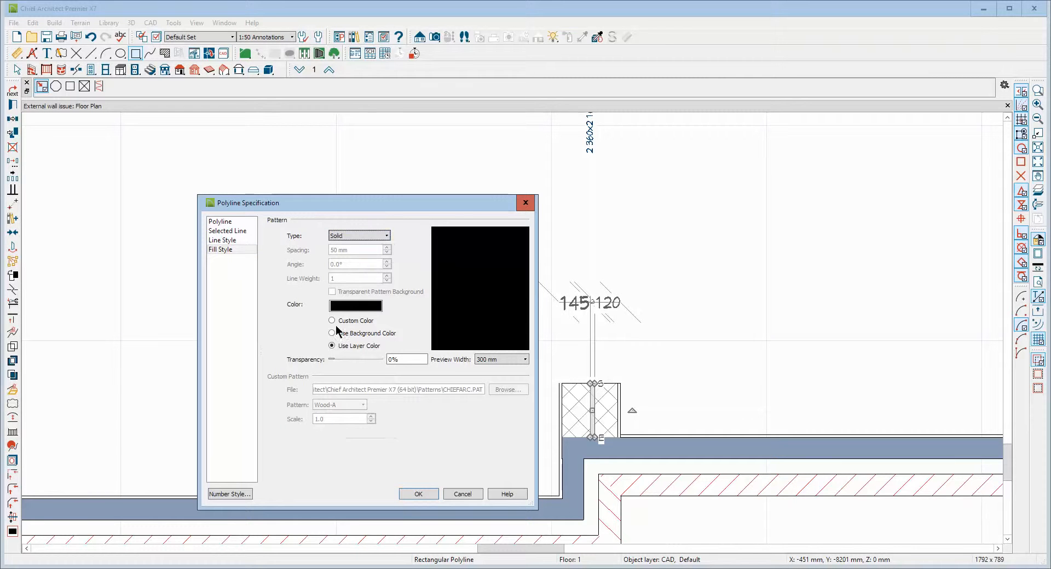
pyautogui.click(331, 333)
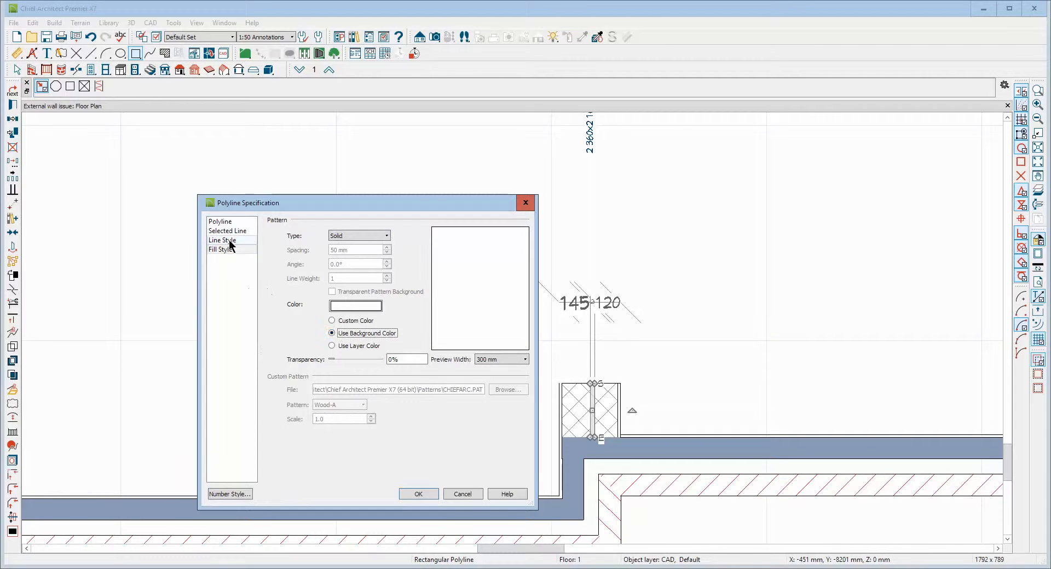
pyautogui.click(223, 240)
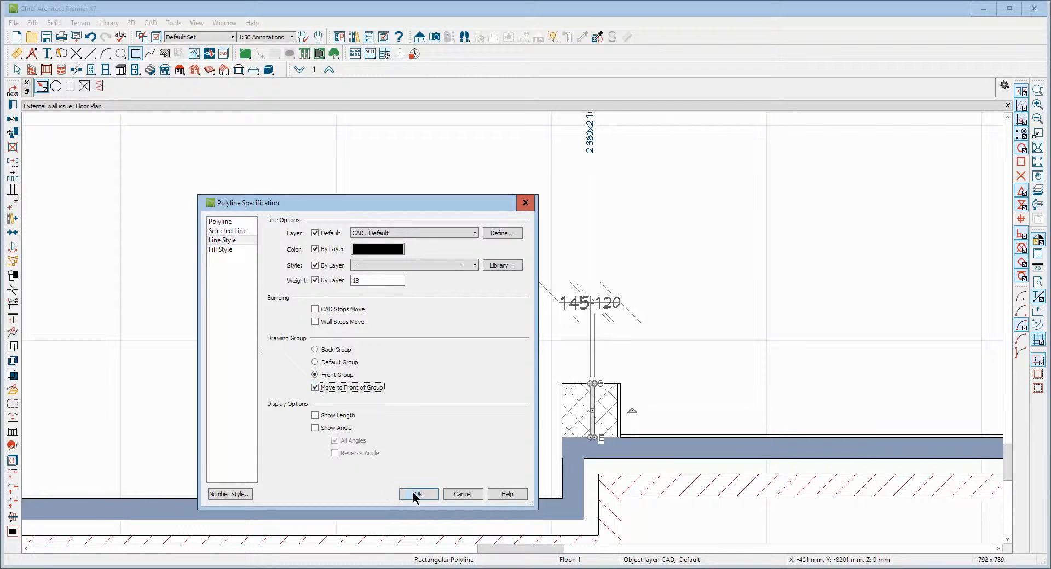
pyautogui.click(418, 494)
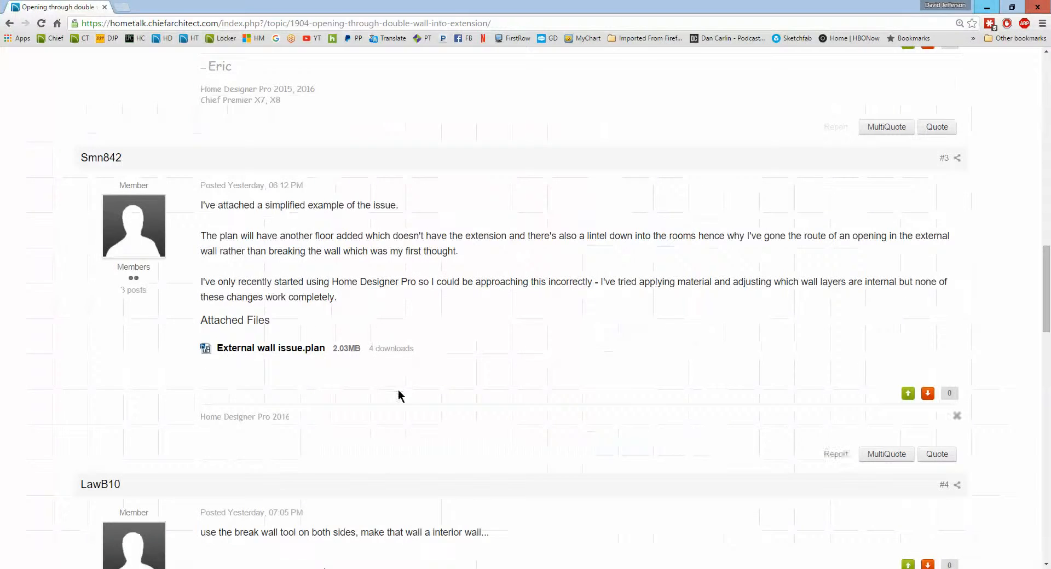
# Step: Scroll through the forum thread to reread the double-wall opening question
pyautogui.scroll(-3)
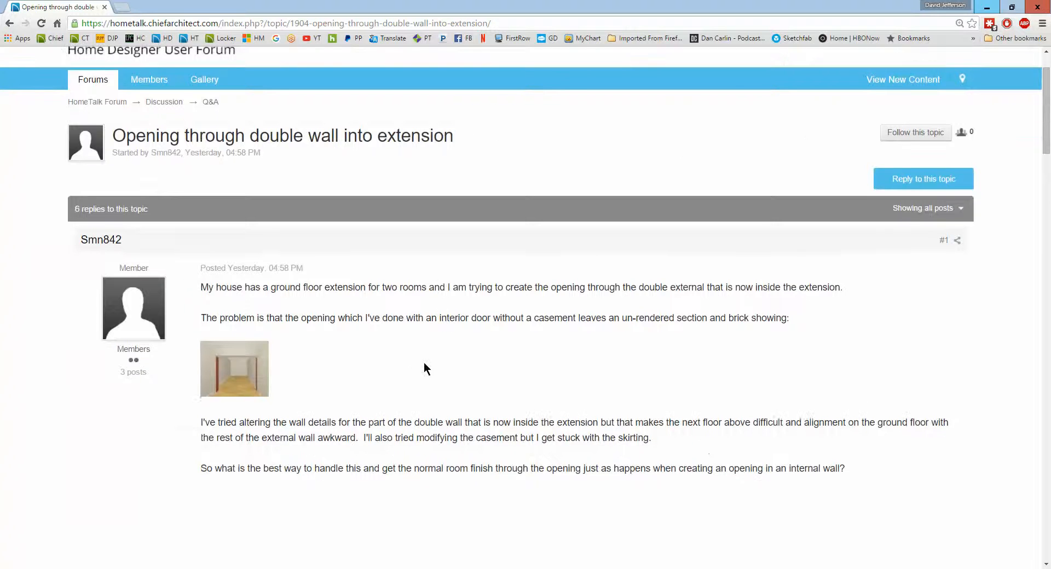
pyautogui.scroll(-3)
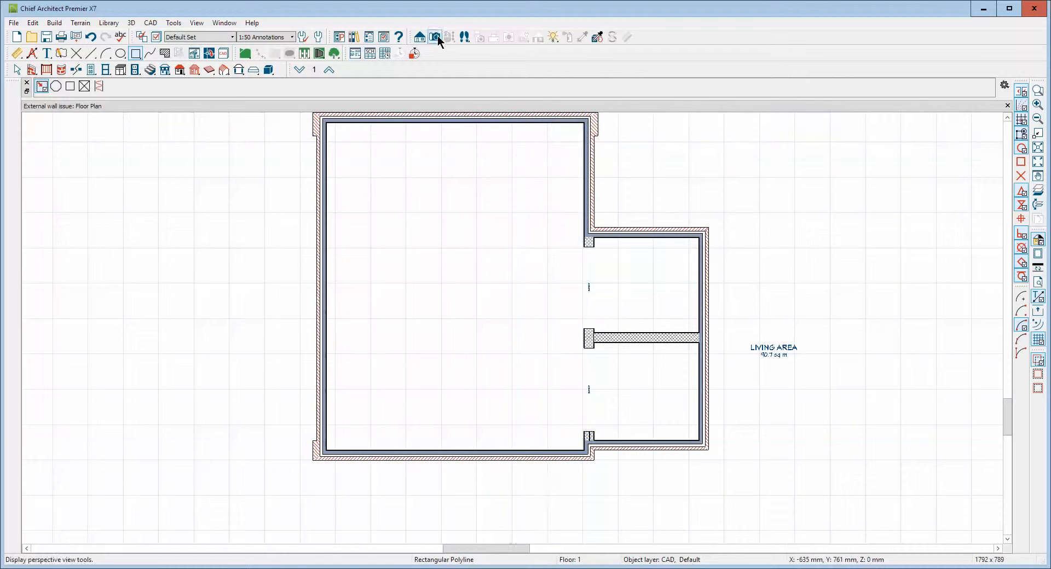
# Step: Create a Full Camera view through the two openings, then return to the floor plan
pyautogui.click(434, 38)
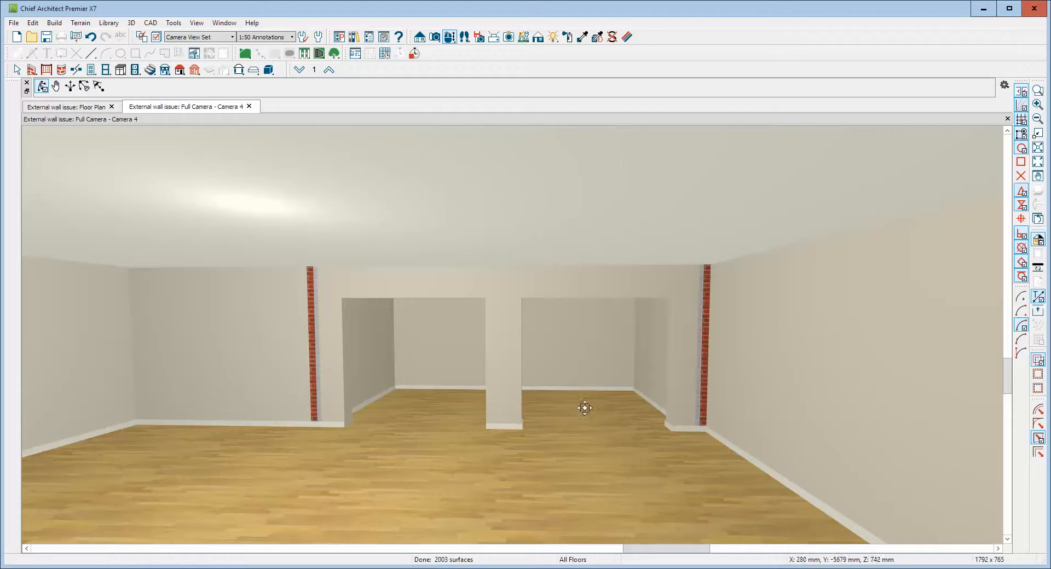
pyautogui.click(67, 107)
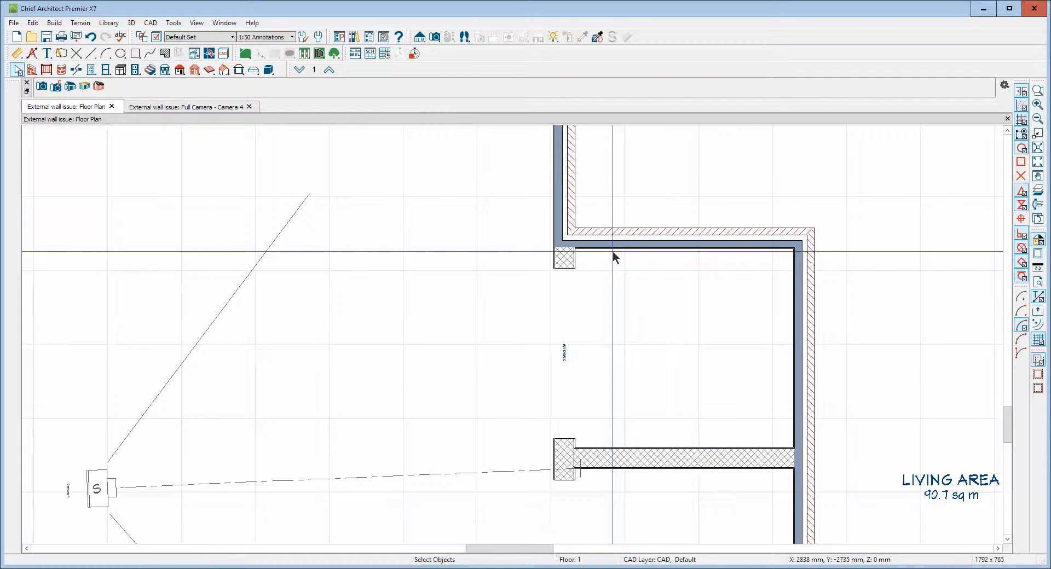
# Step: Review the extension wall's Brick, block & plaster layers without changes and return to the Camera 4 view
pyautogui.rightClick(612, 258)
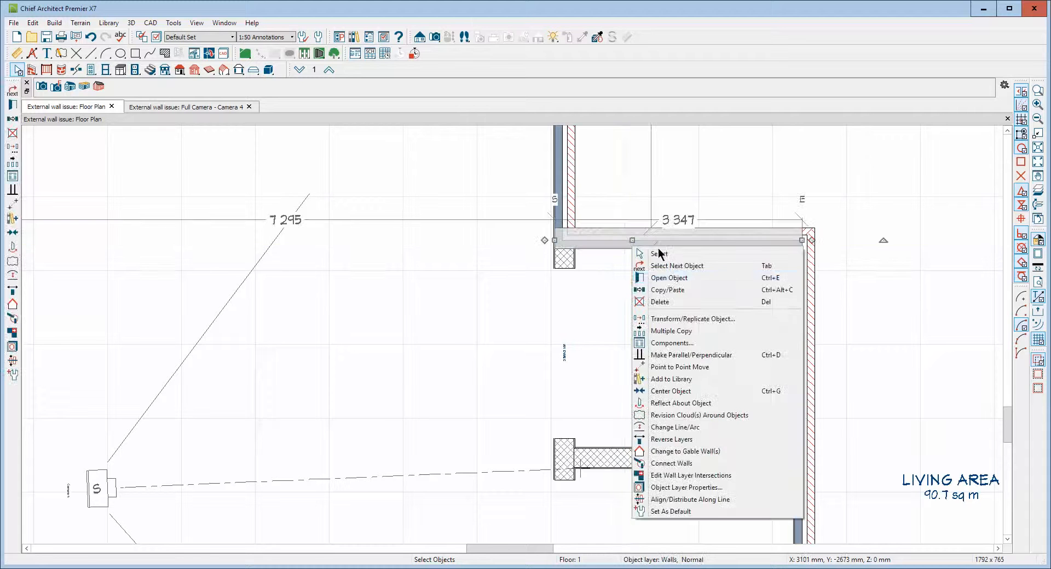
pyautogui.click(668, 278)
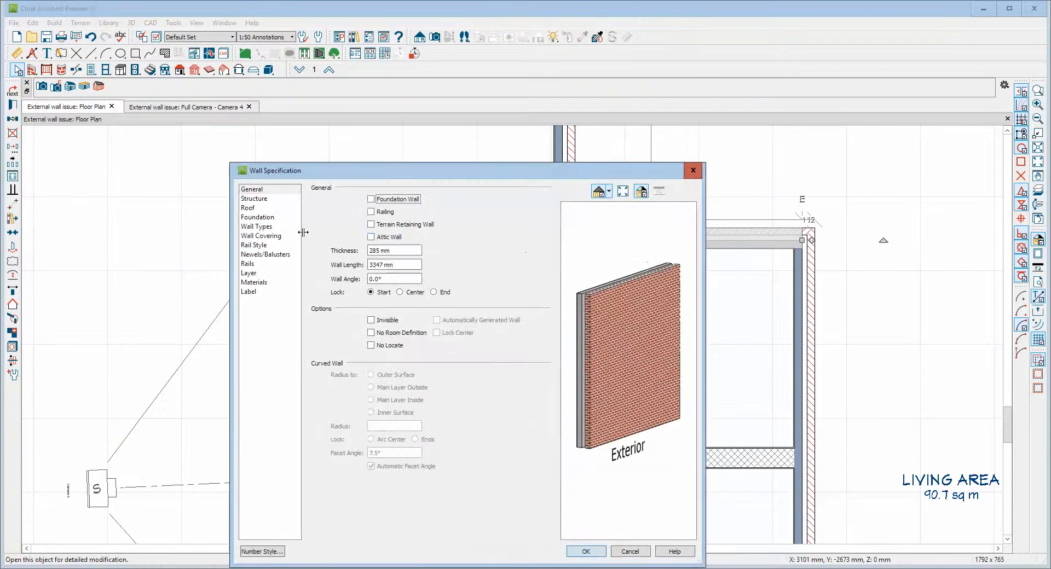
pyautogui.click(257, 225)
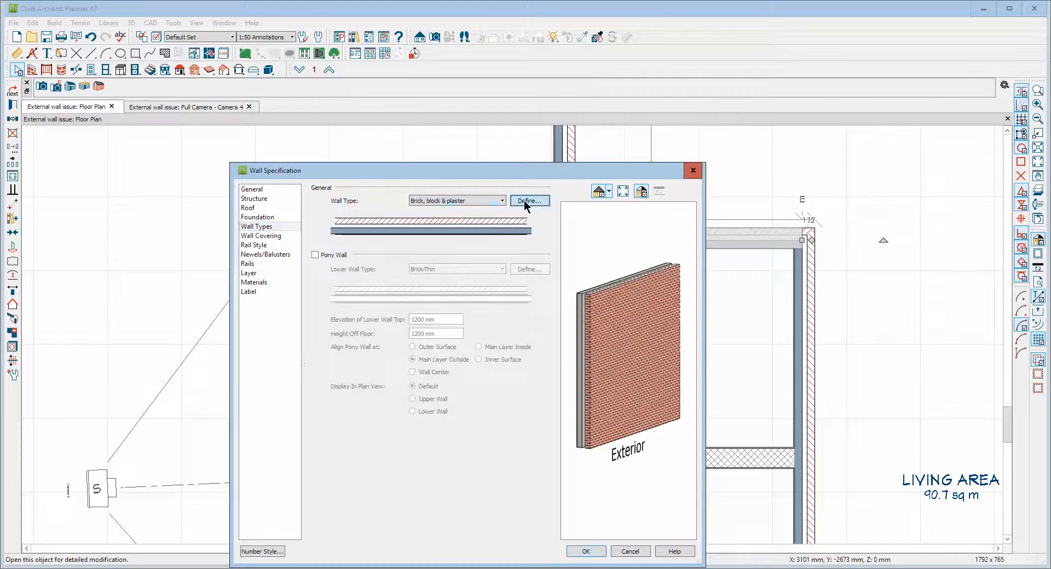
pyautogui.click(529, 200)
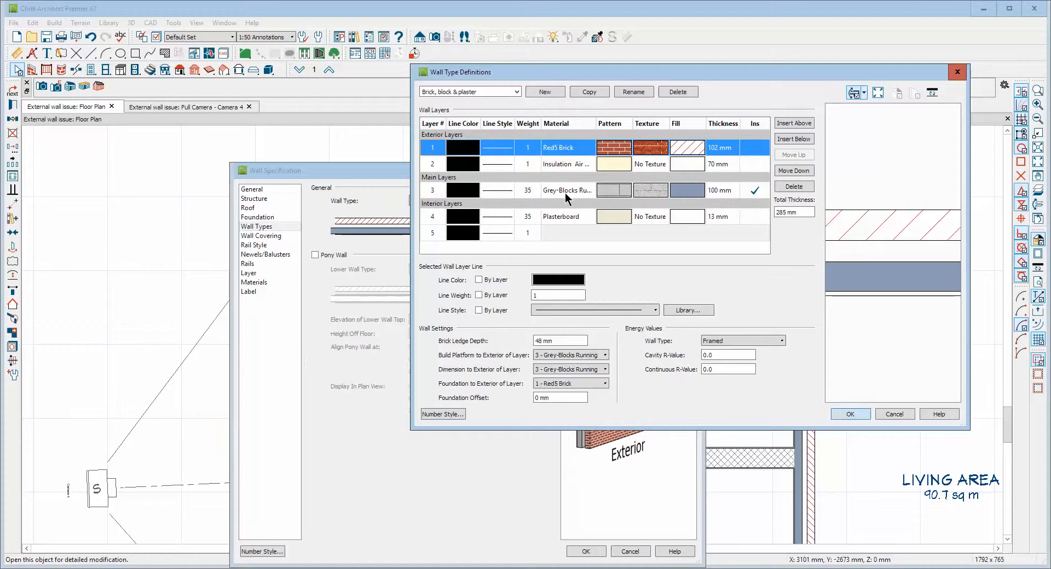
pyautogui.click(849, 414)
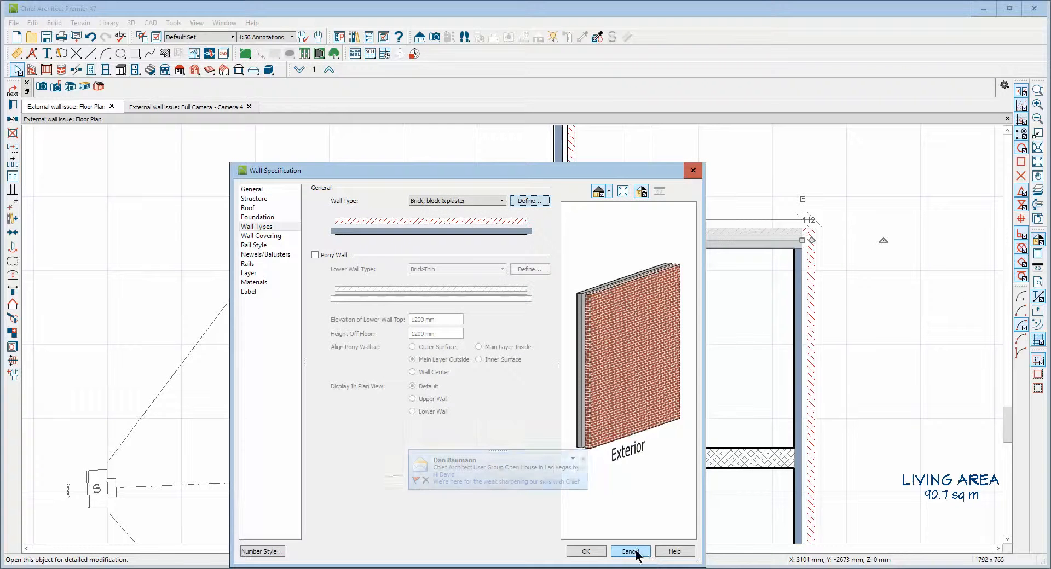
pyautogui.click(628, 550)
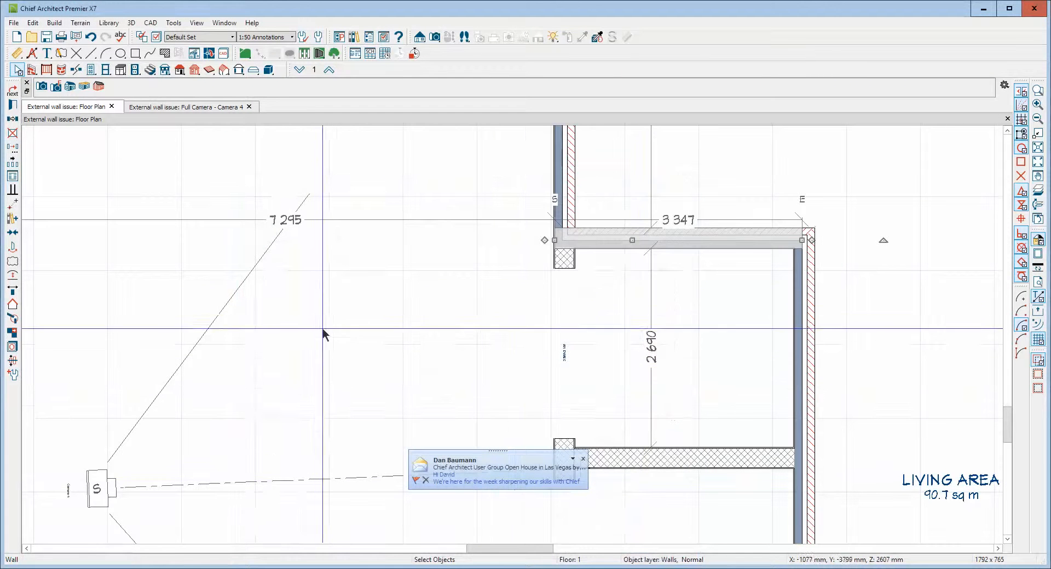
pyautogui.click(189, 106)
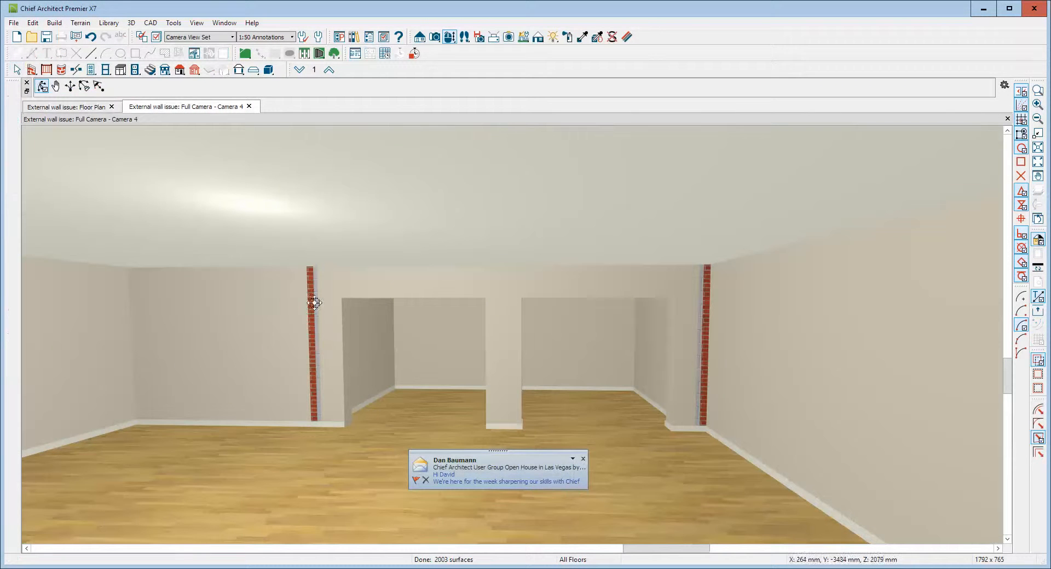